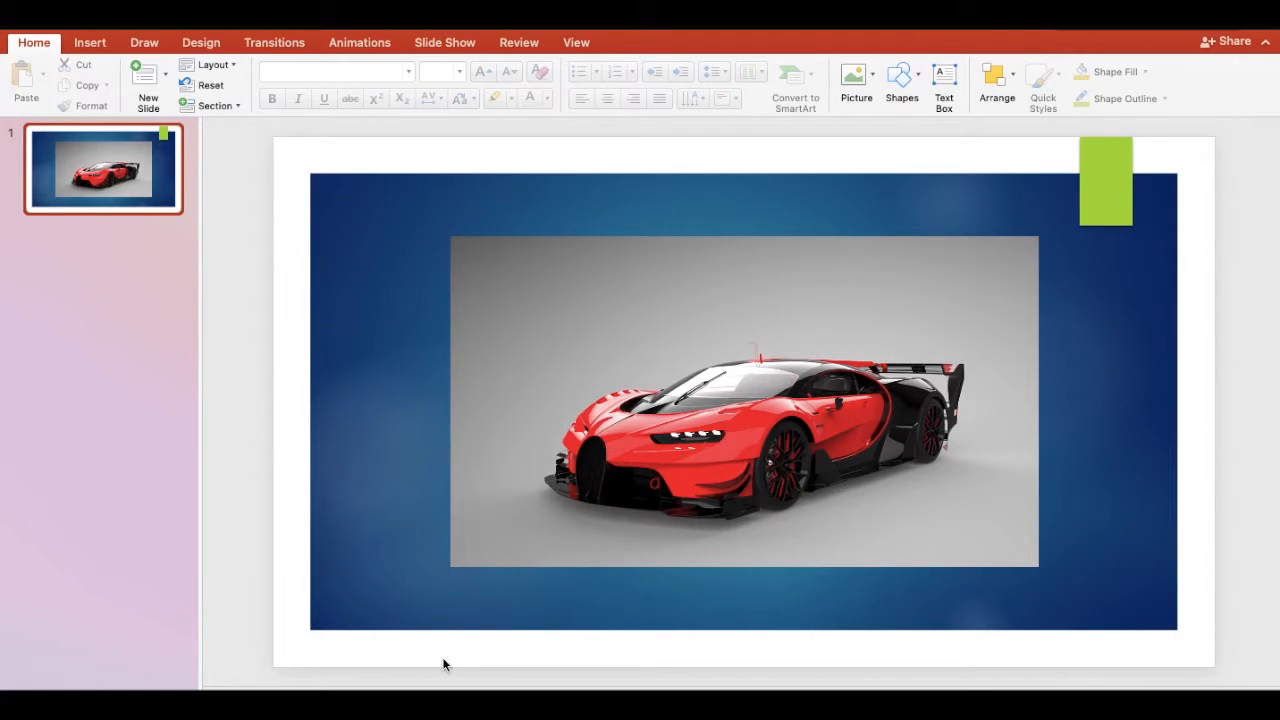
# Step: Select the red sports car photo and bring up its Picture Format tools
pyautogui.click(744, 400)
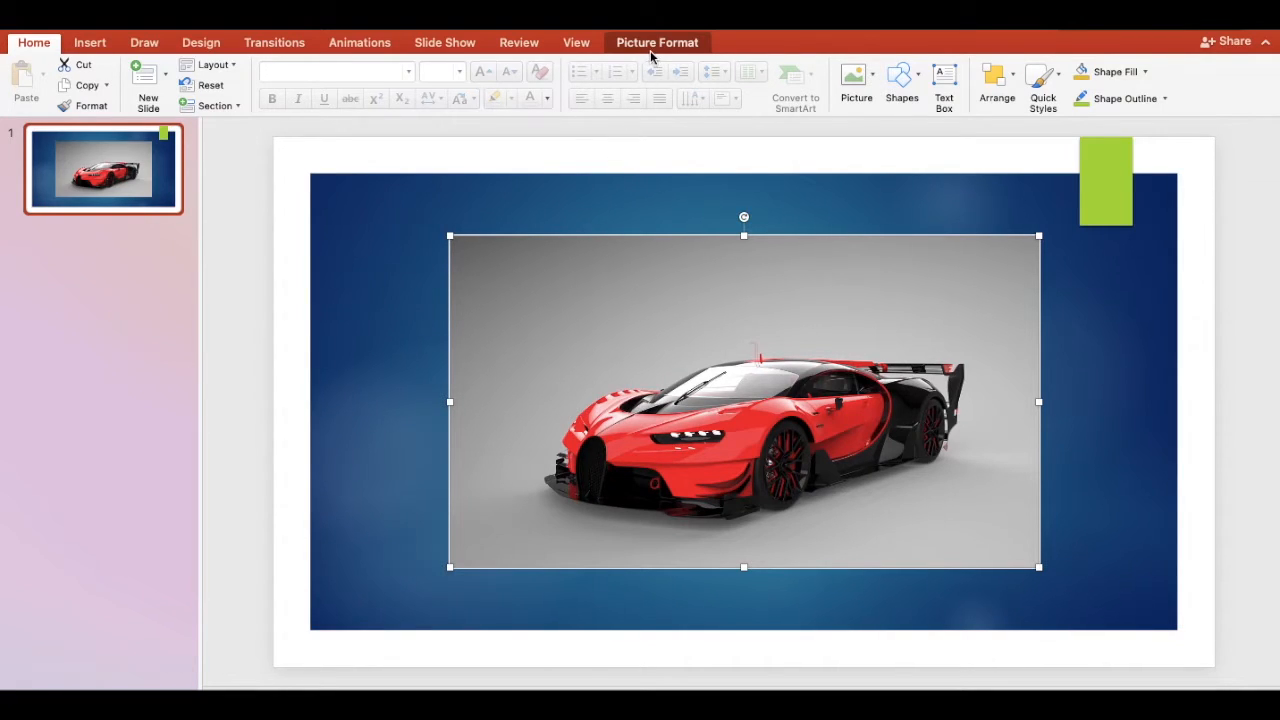
pyautogui.click(656, 42)
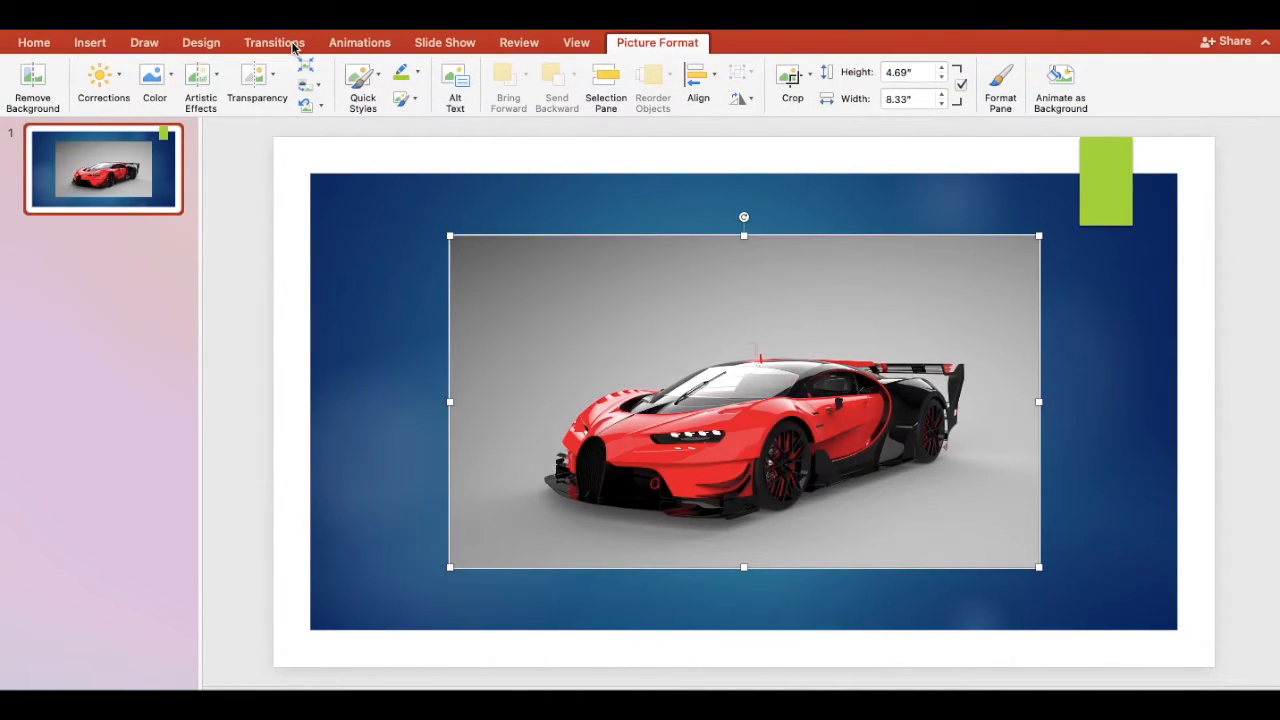
# Step: Start Remove Background and mark the car's roof in two strokes as areas to keep
pyautogui.click(32, 84)
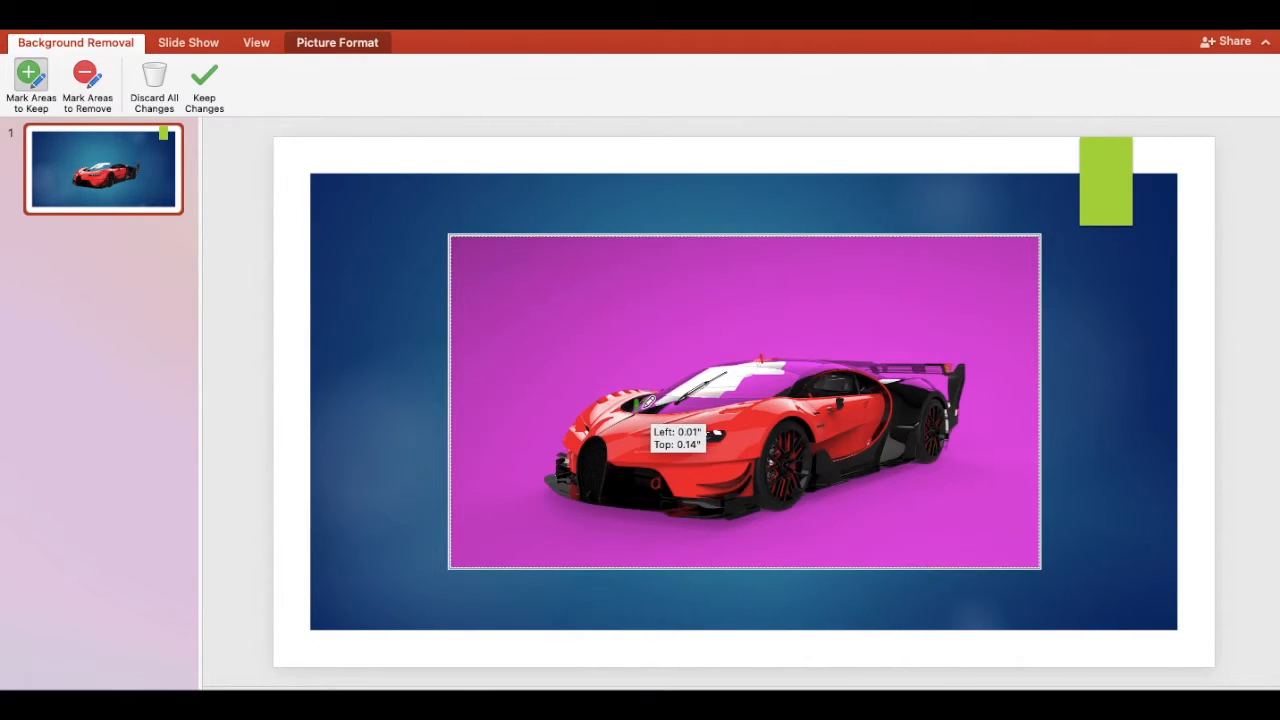
pyautogui.moveTo(644, 404); pyautogui.dragTo(790, 362)
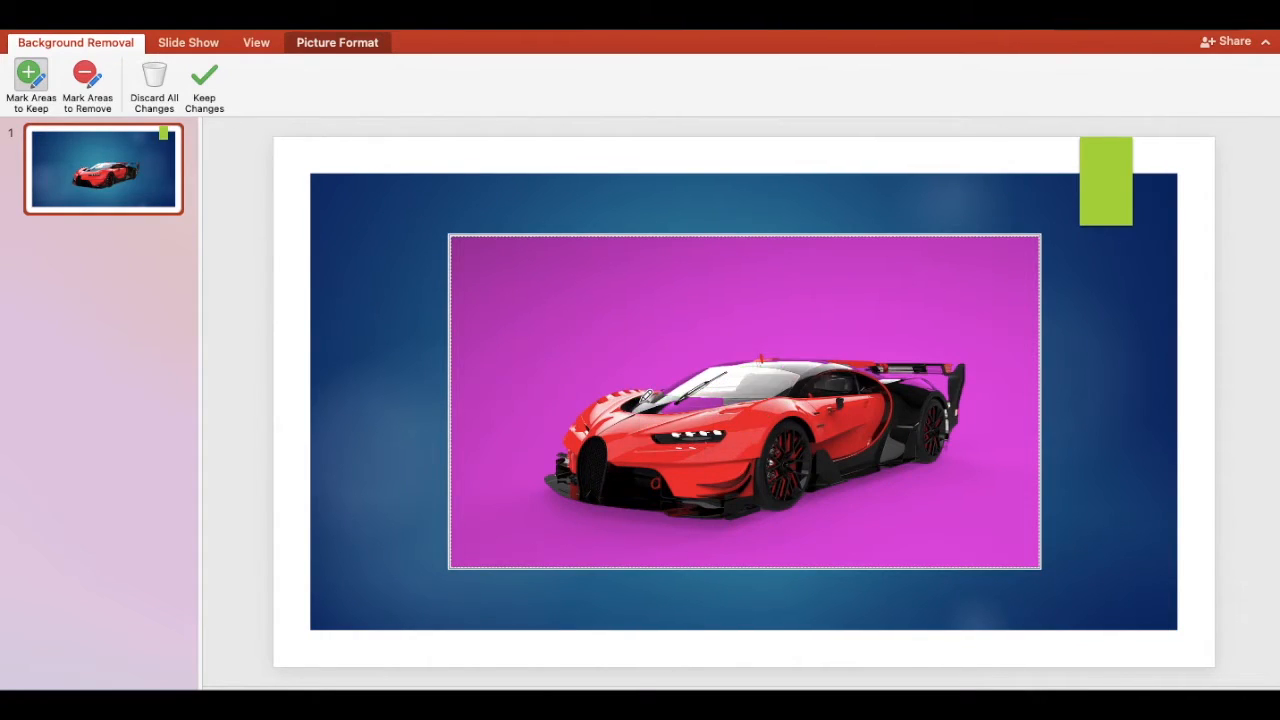
pyautogui.moveTo(656, 398); pyautogui.dragTo(700, 384)
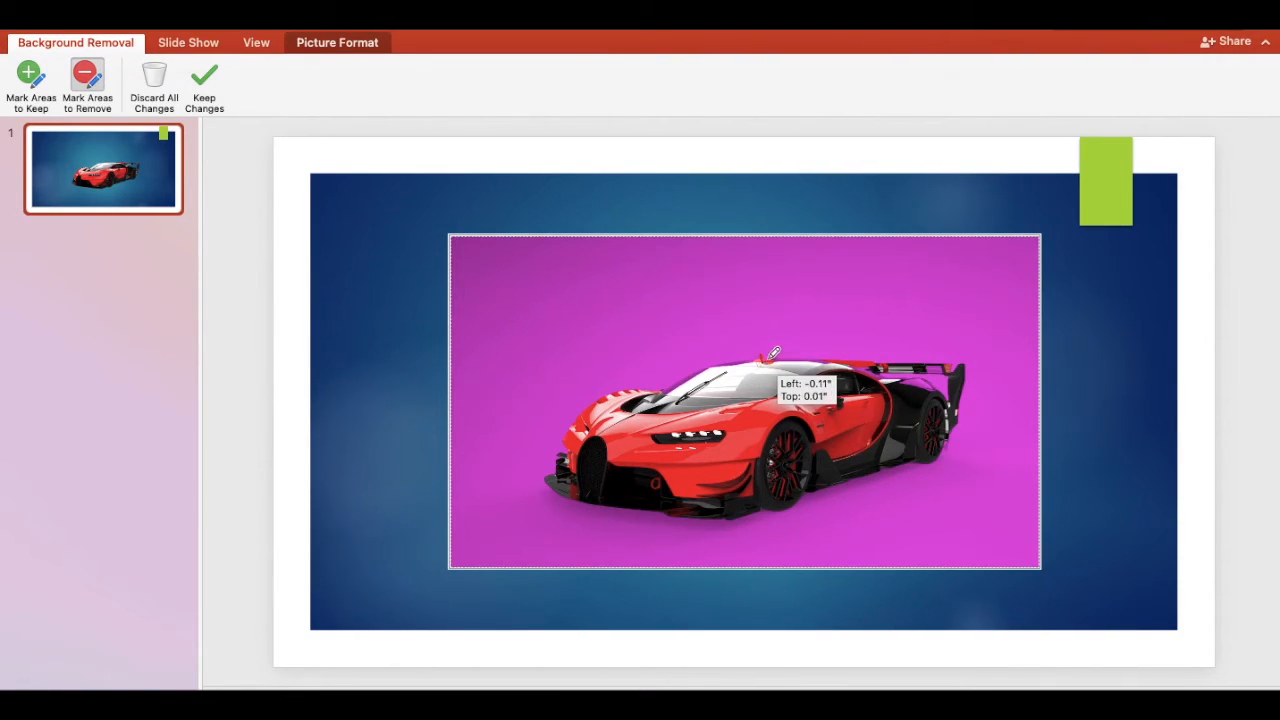
# Step: Mark part of the car body as kept, apply the removal with Keep Changes, and reopen Remove Background
pyautogui.moveTo(776, 356); pyautogui.dragTo(784, 356)
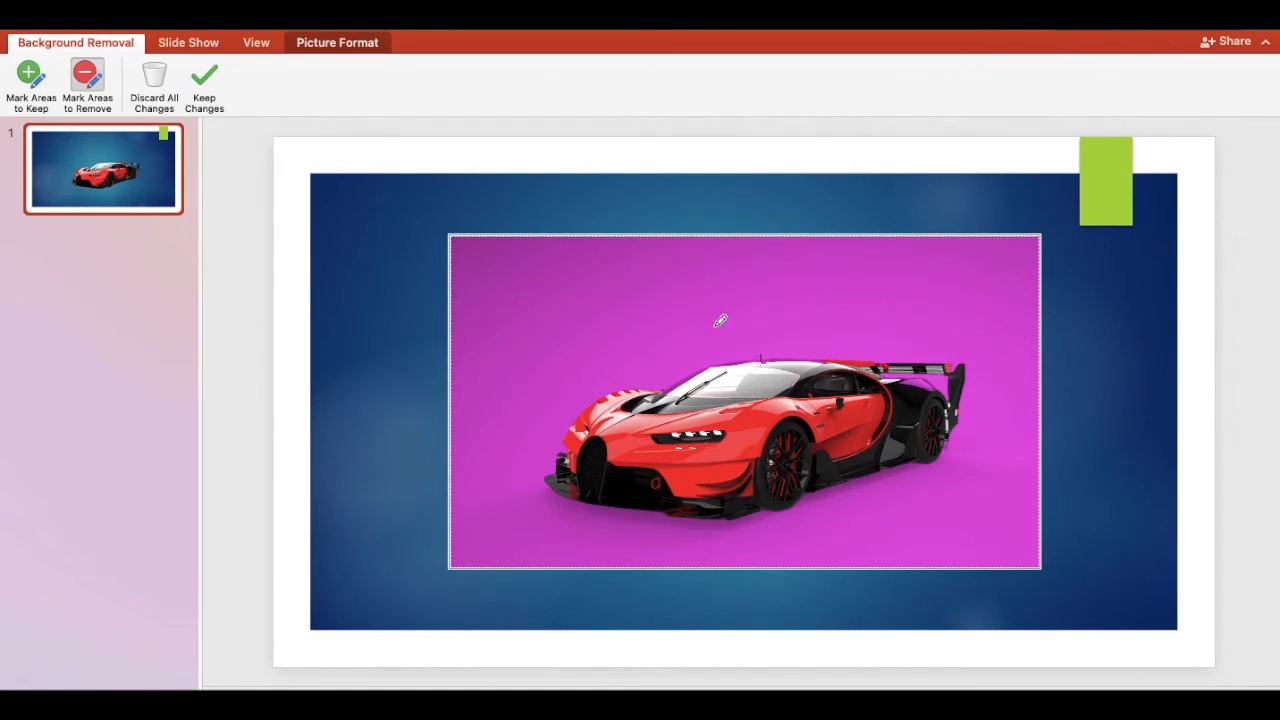
pyautogui.click(204, 84)
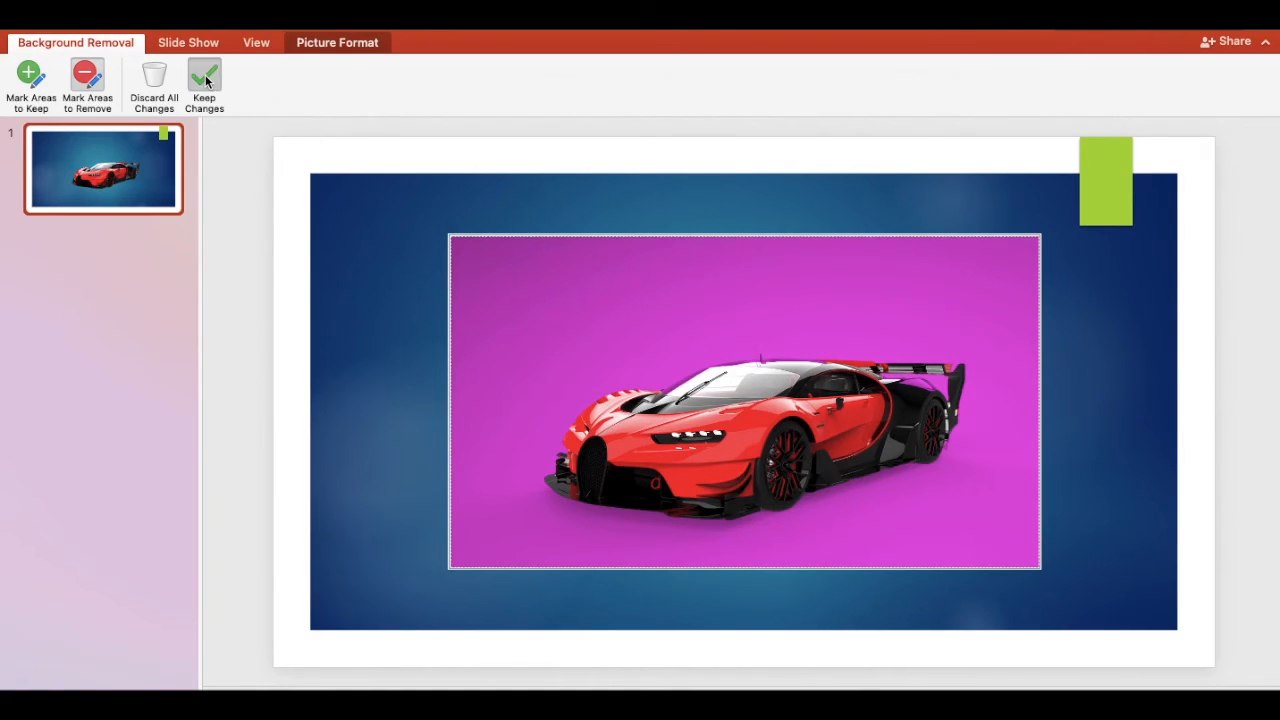
pyautogui.click(204, 84)
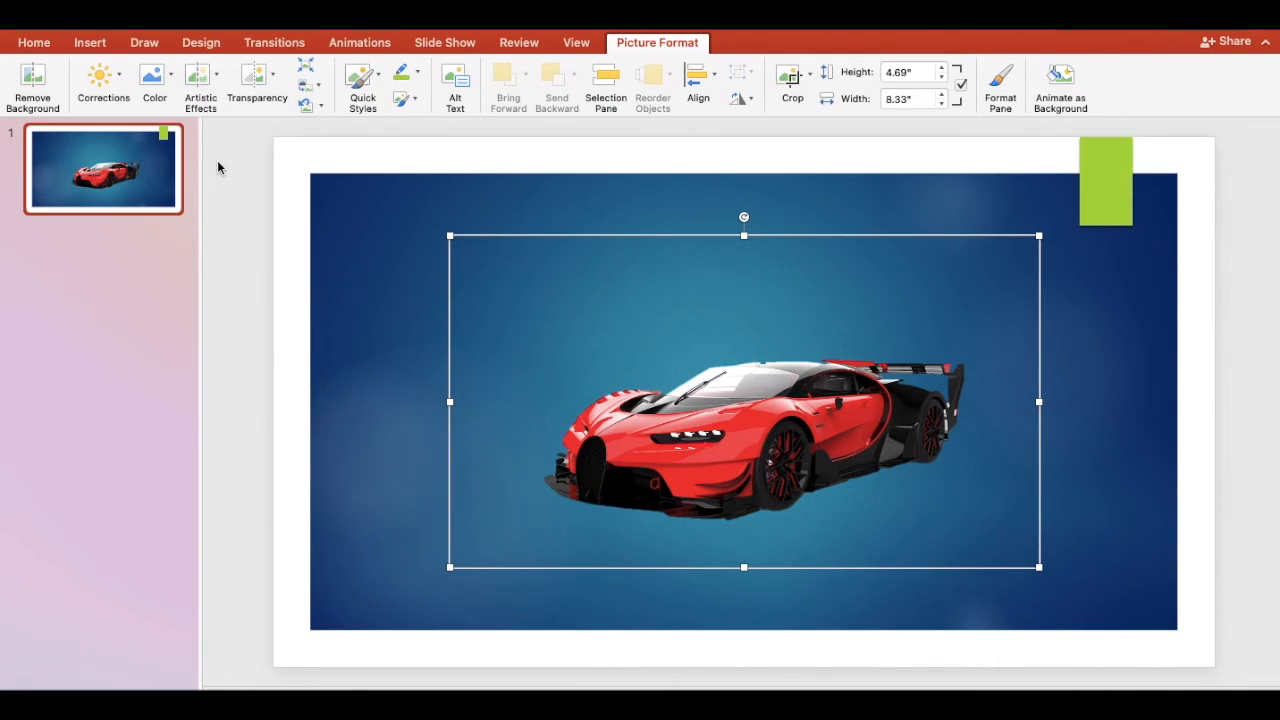
pyautogui.click(32, 84)
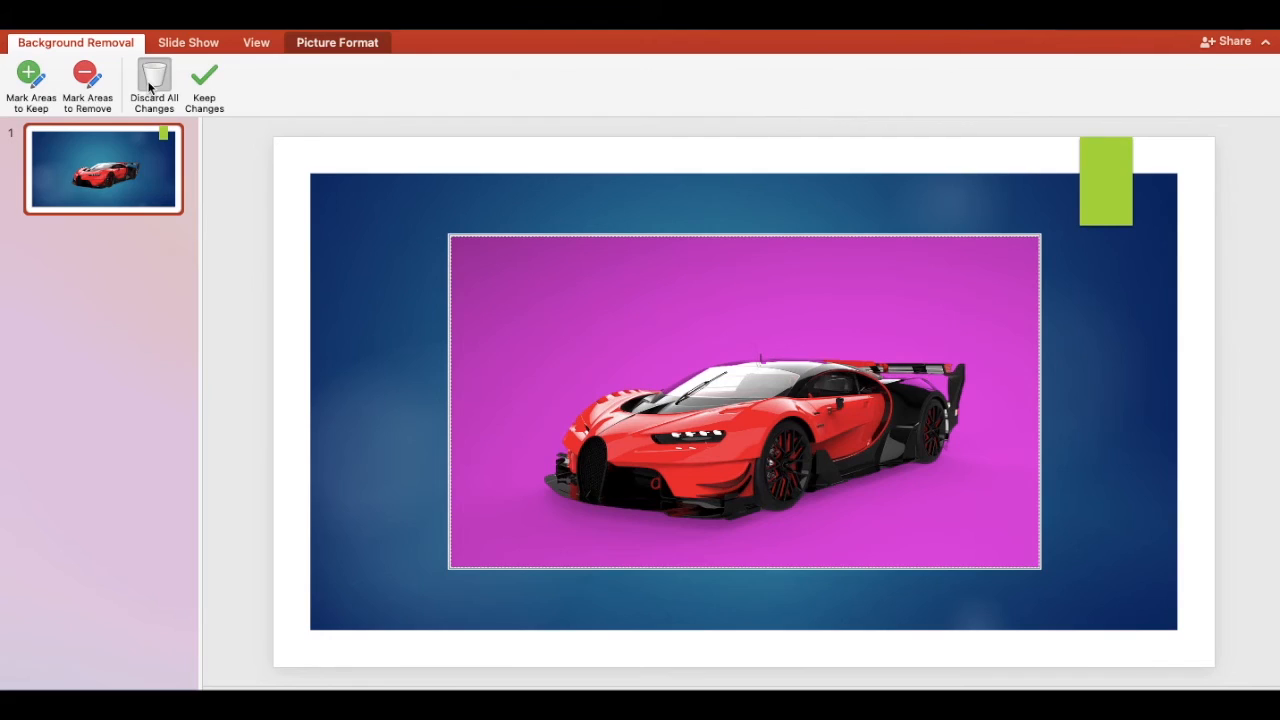
# Step: Discard all background-removal changes so the car's original grey backdrop returns
pyautogui.click(204, 84)
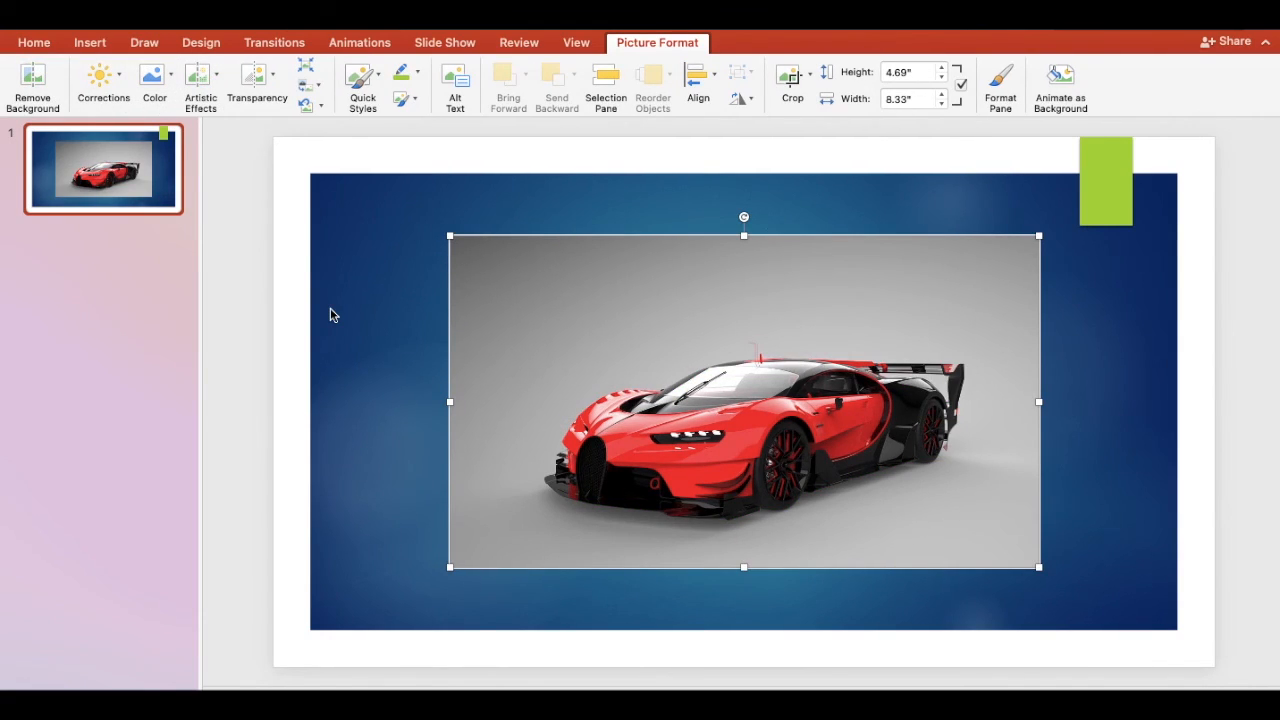
pyautogui.moveTo(392, 280)
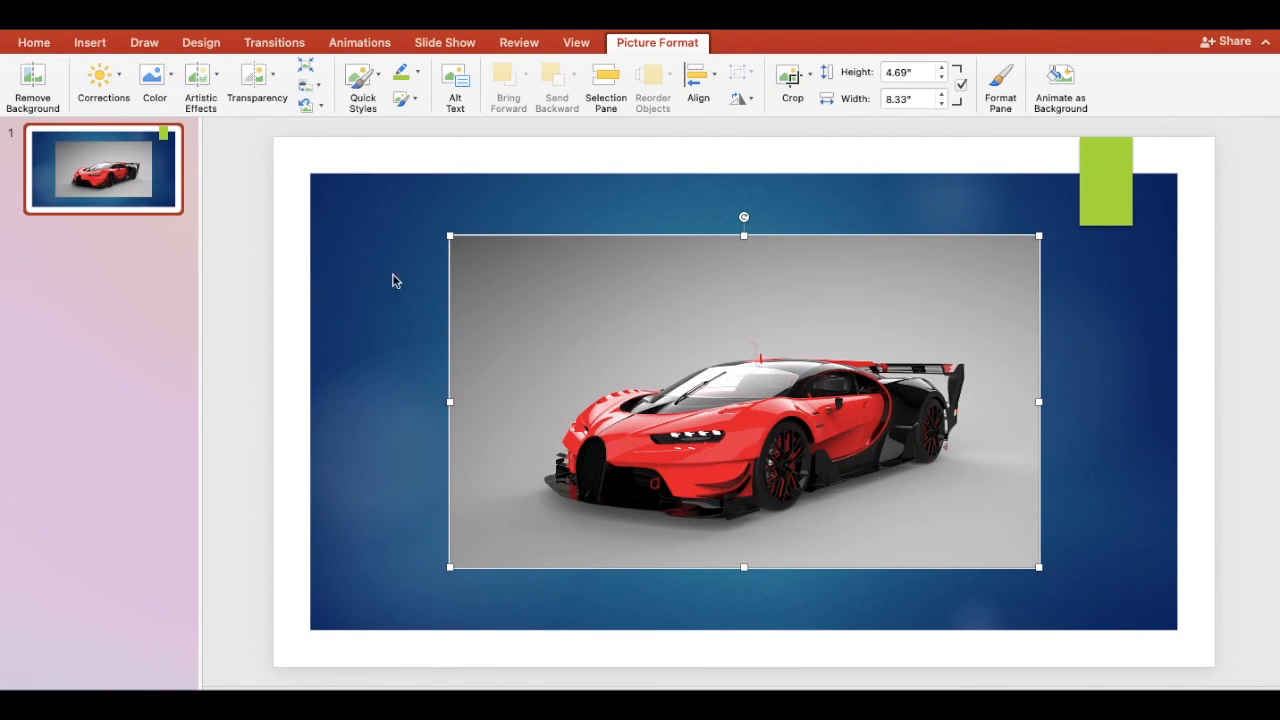